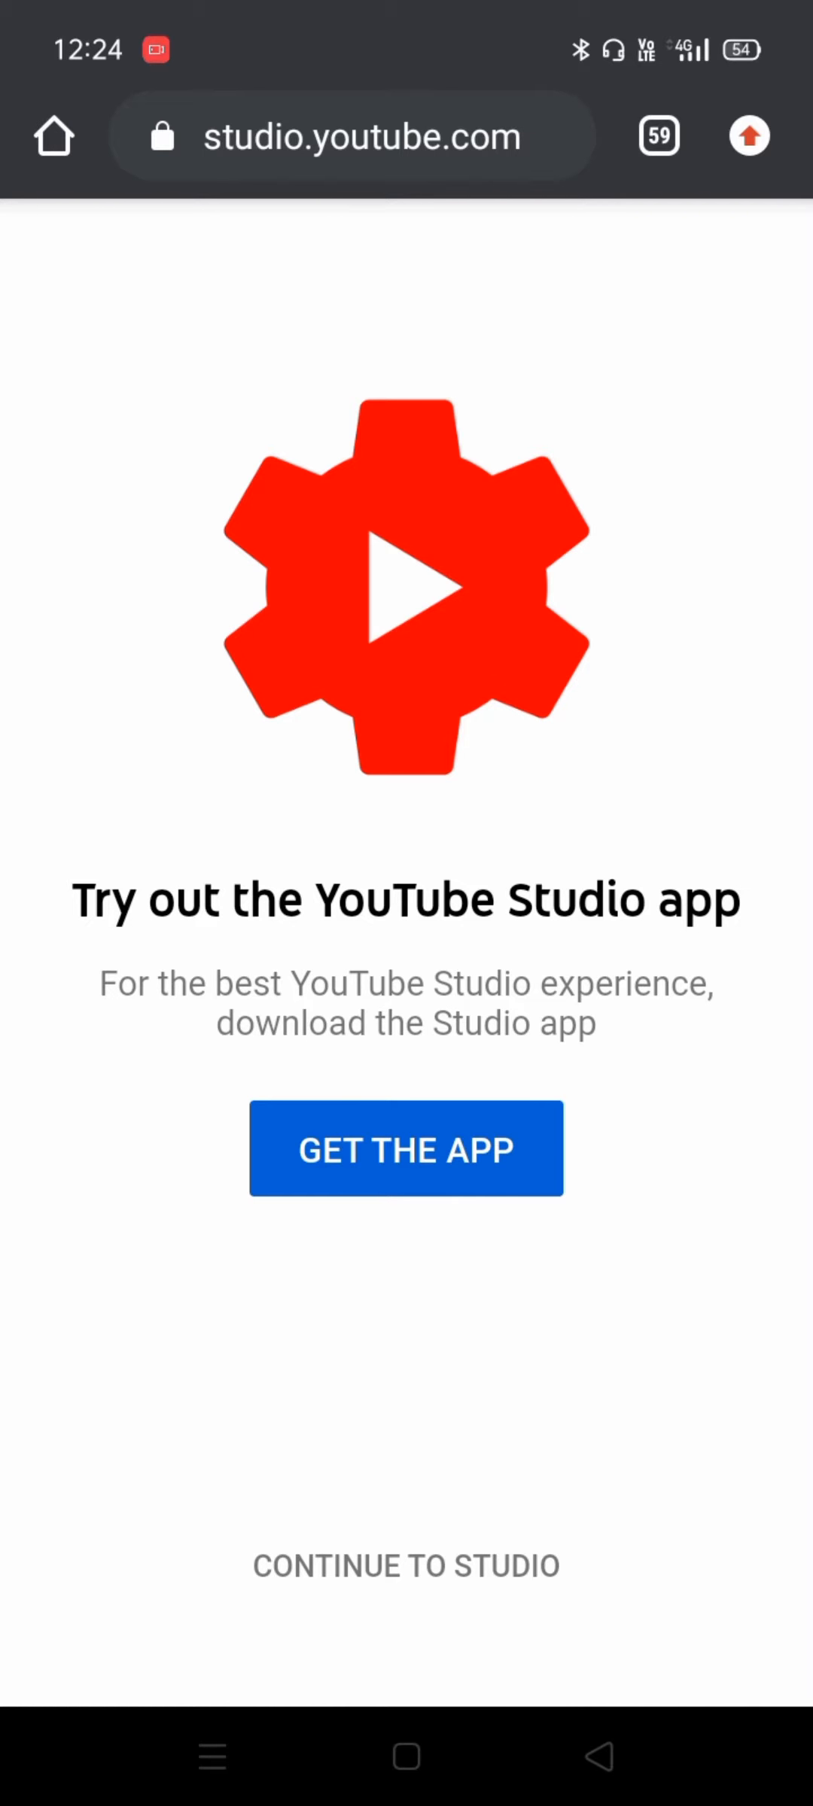
# Dismiss the Studio app prompt and continue to YouTube Studio in the browser
pyautogui.click(748, 136)
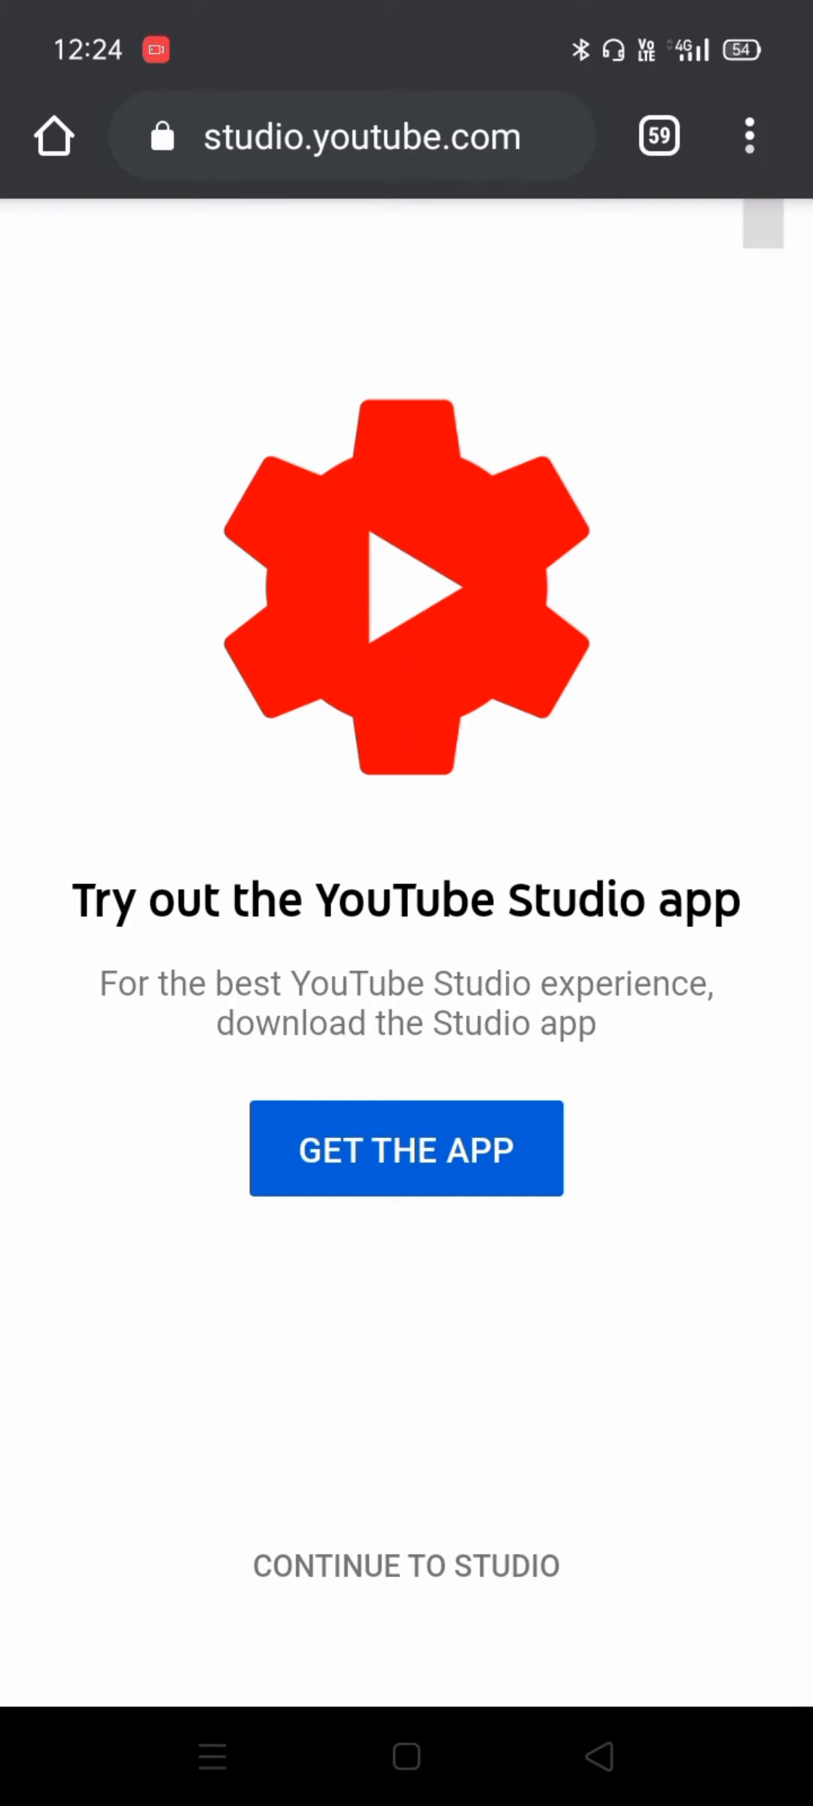
pyautogui.click(750, 135)
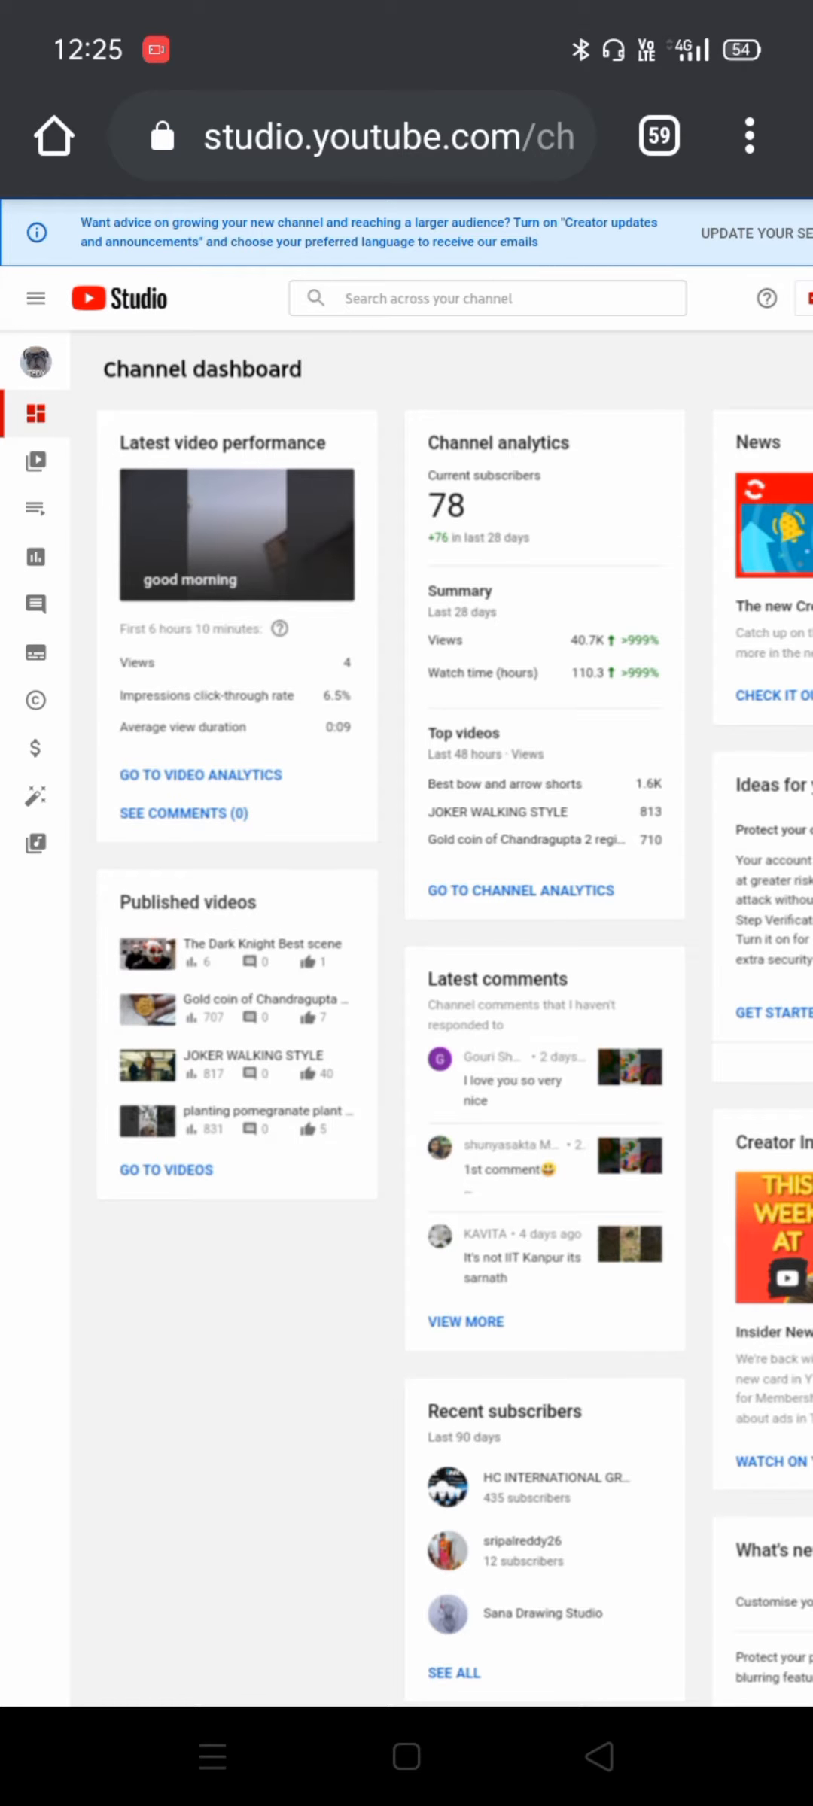
# Scroll down the dashboard sidebar to reach Settings
pyautogui.scroll(-3)
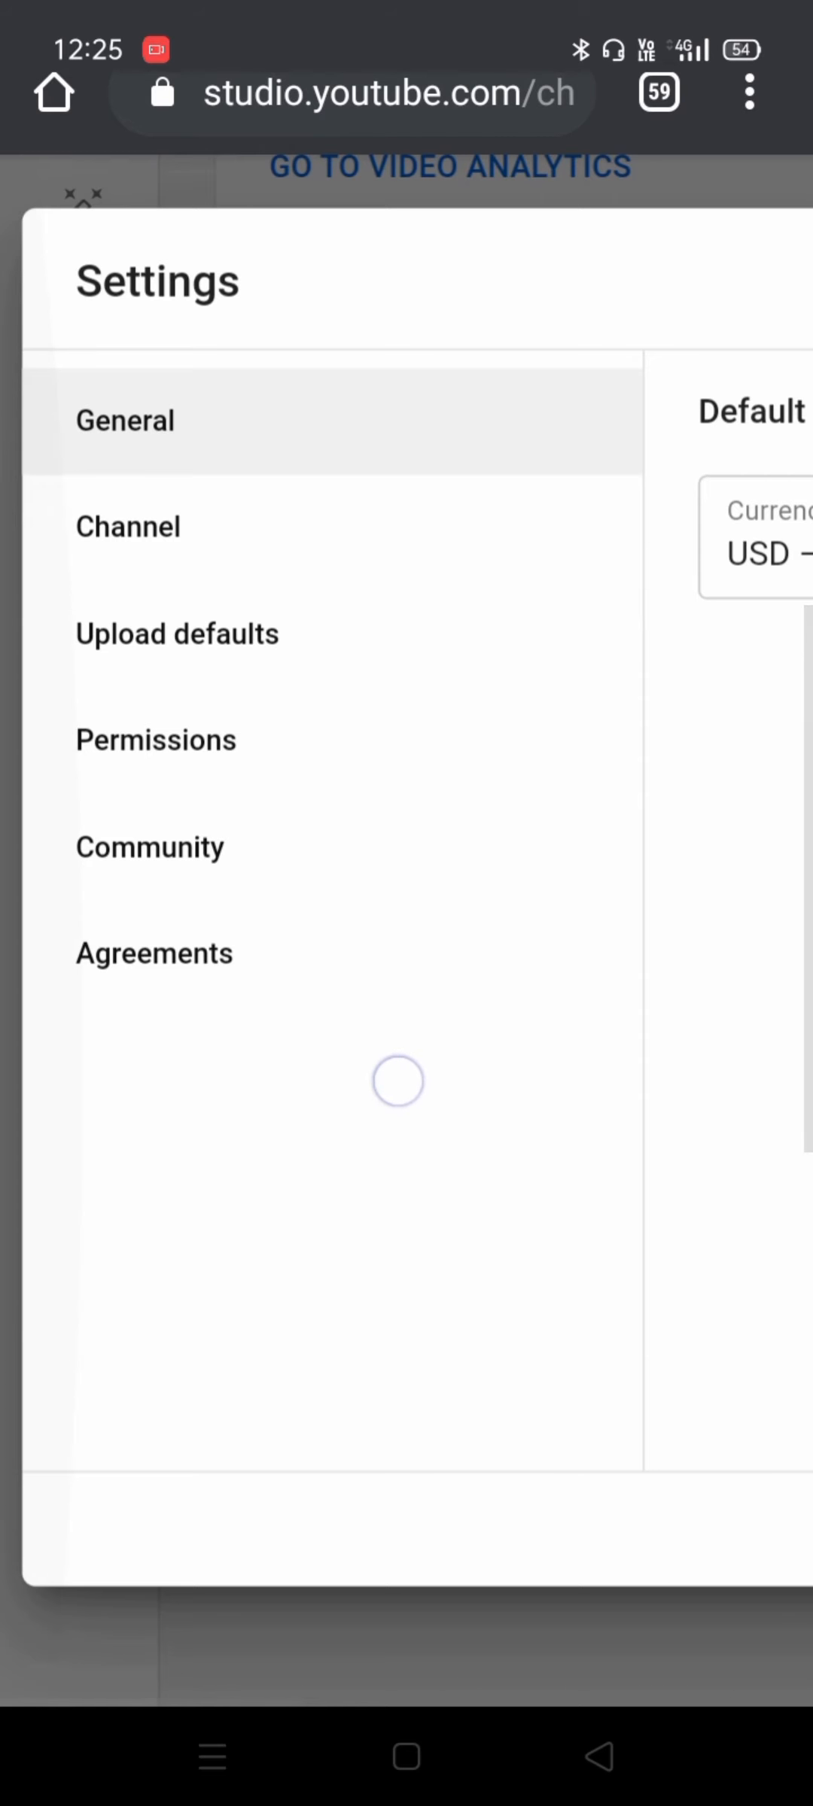
# Open Channel > Advanced settings and scroll to the Advertisements and Other settings options
pyautogui.click(129, 526)
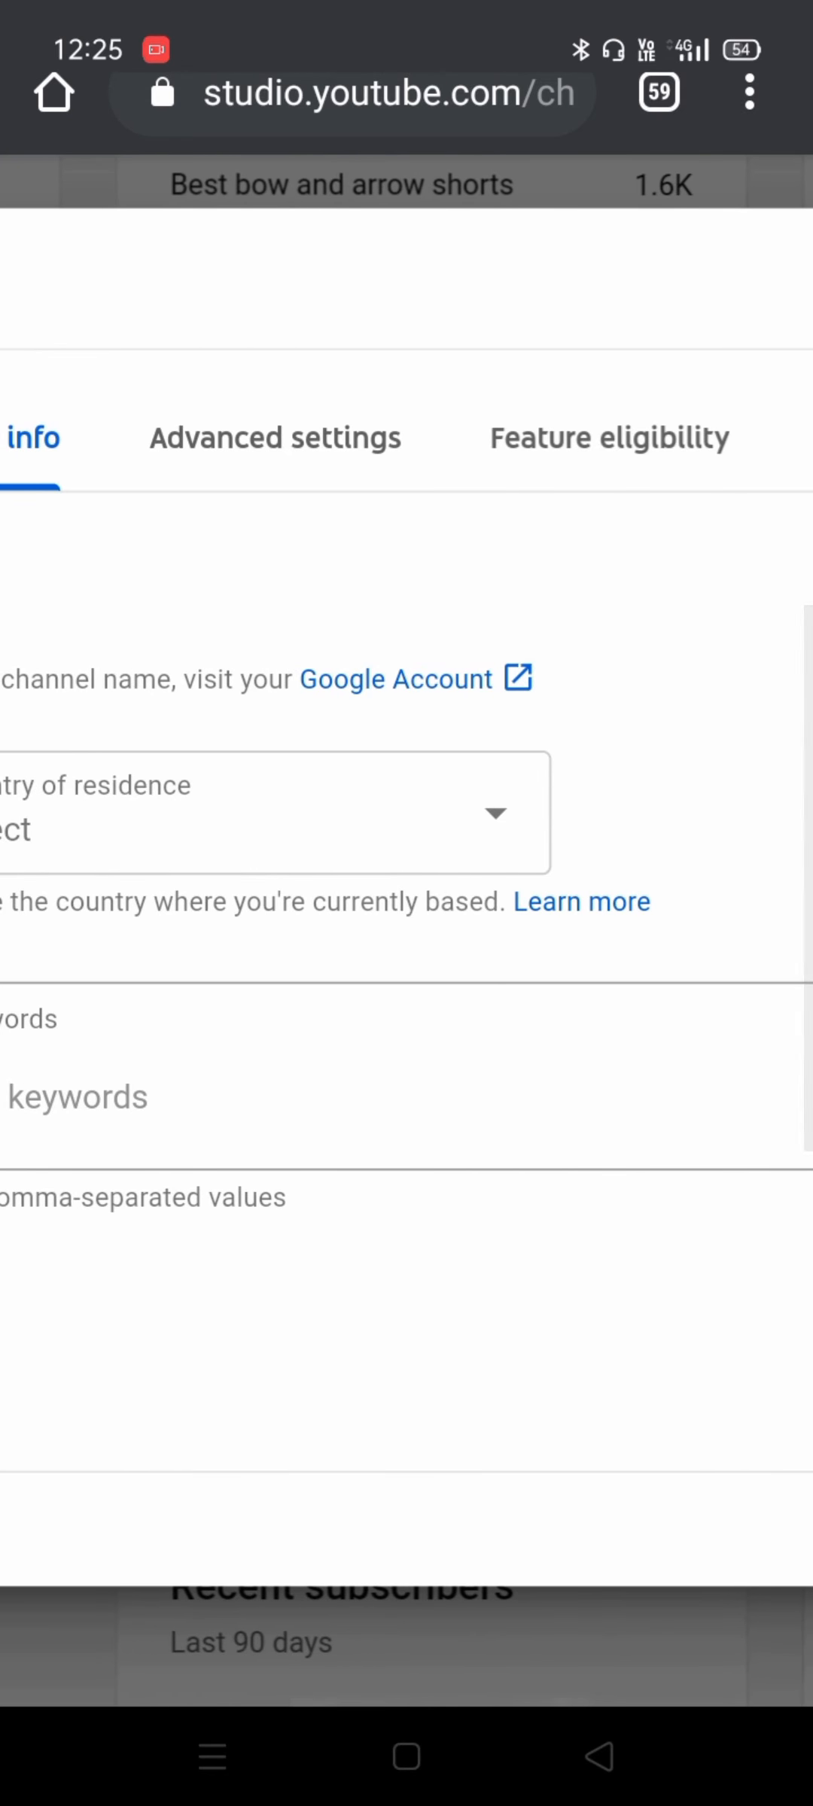
pyautogui.click(274, 436)
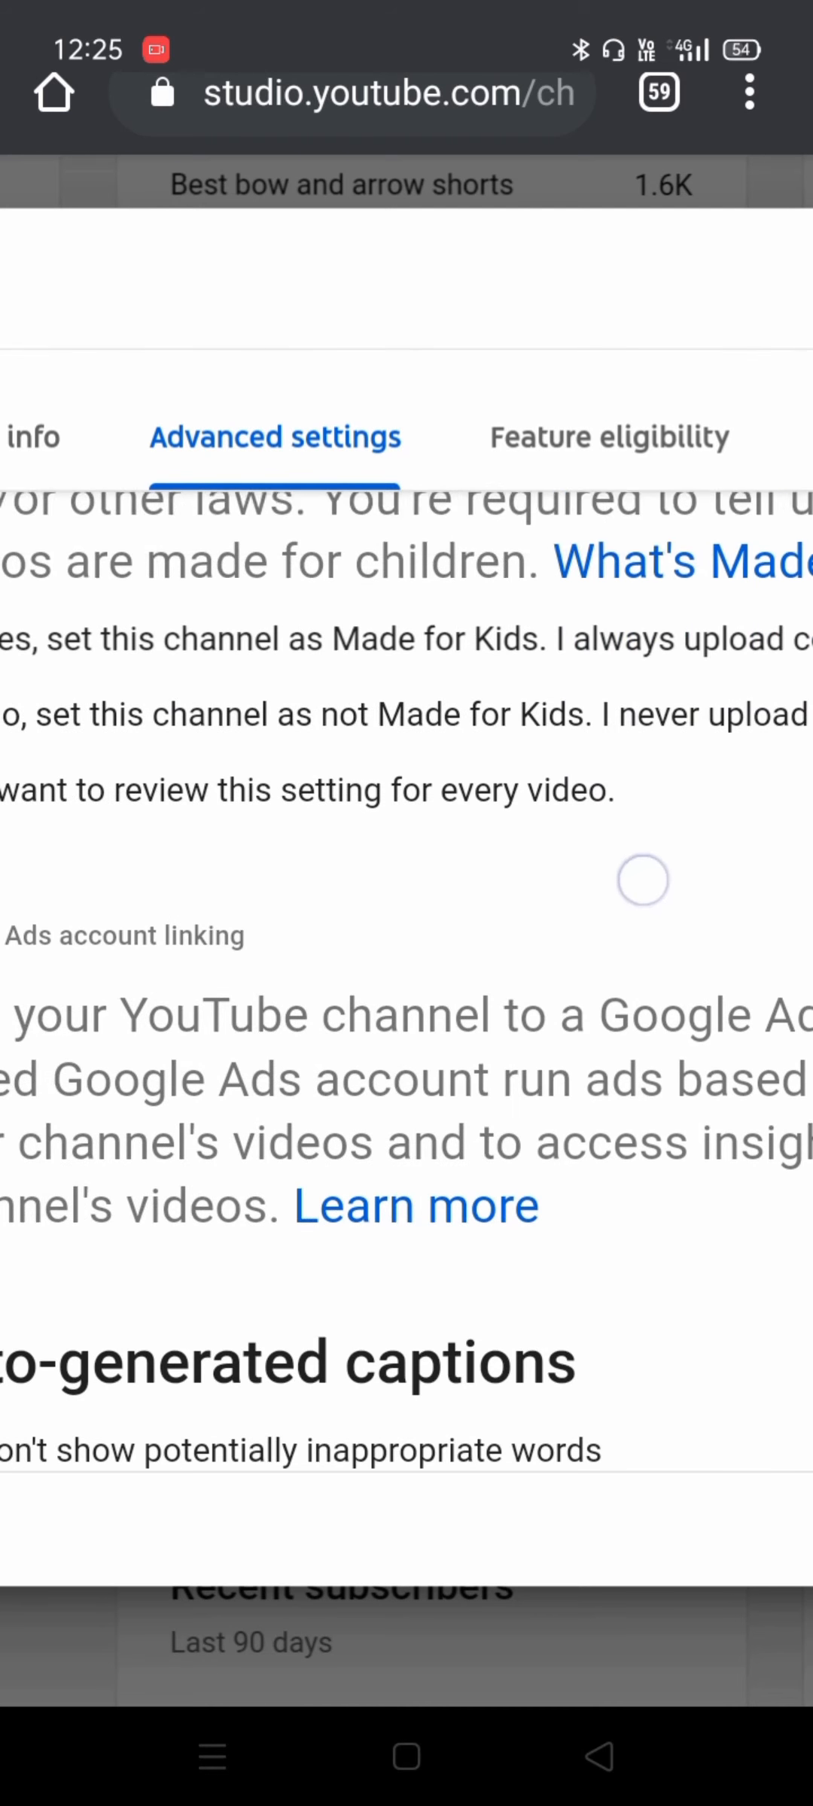
pyautogui.scroll(-3)
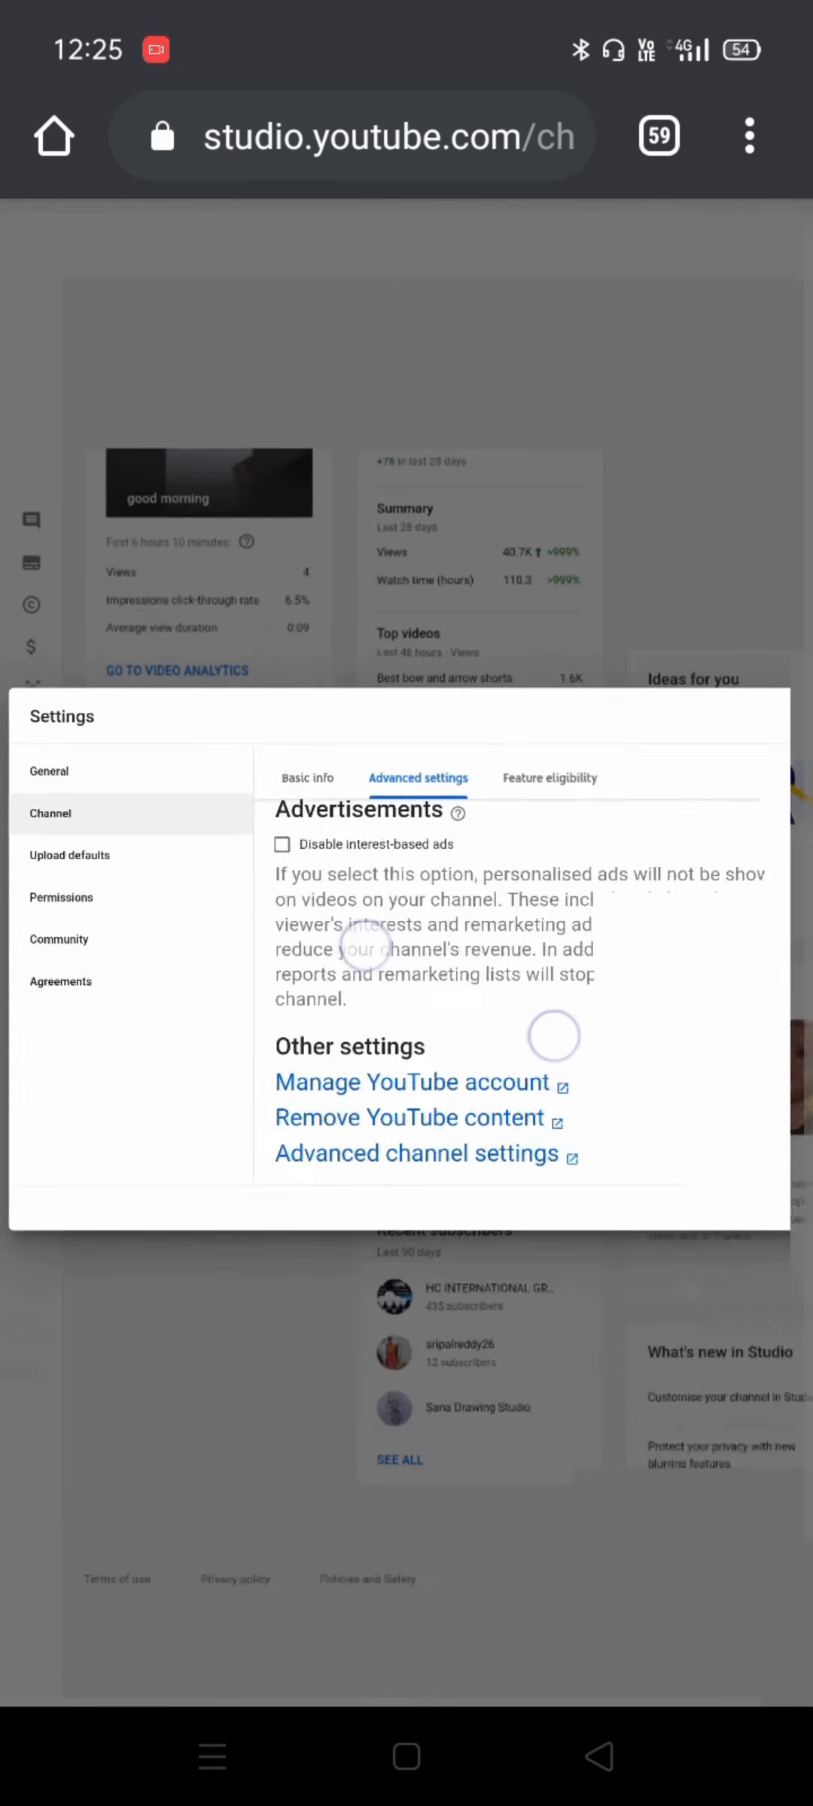
pyautogui.scroll(-3)
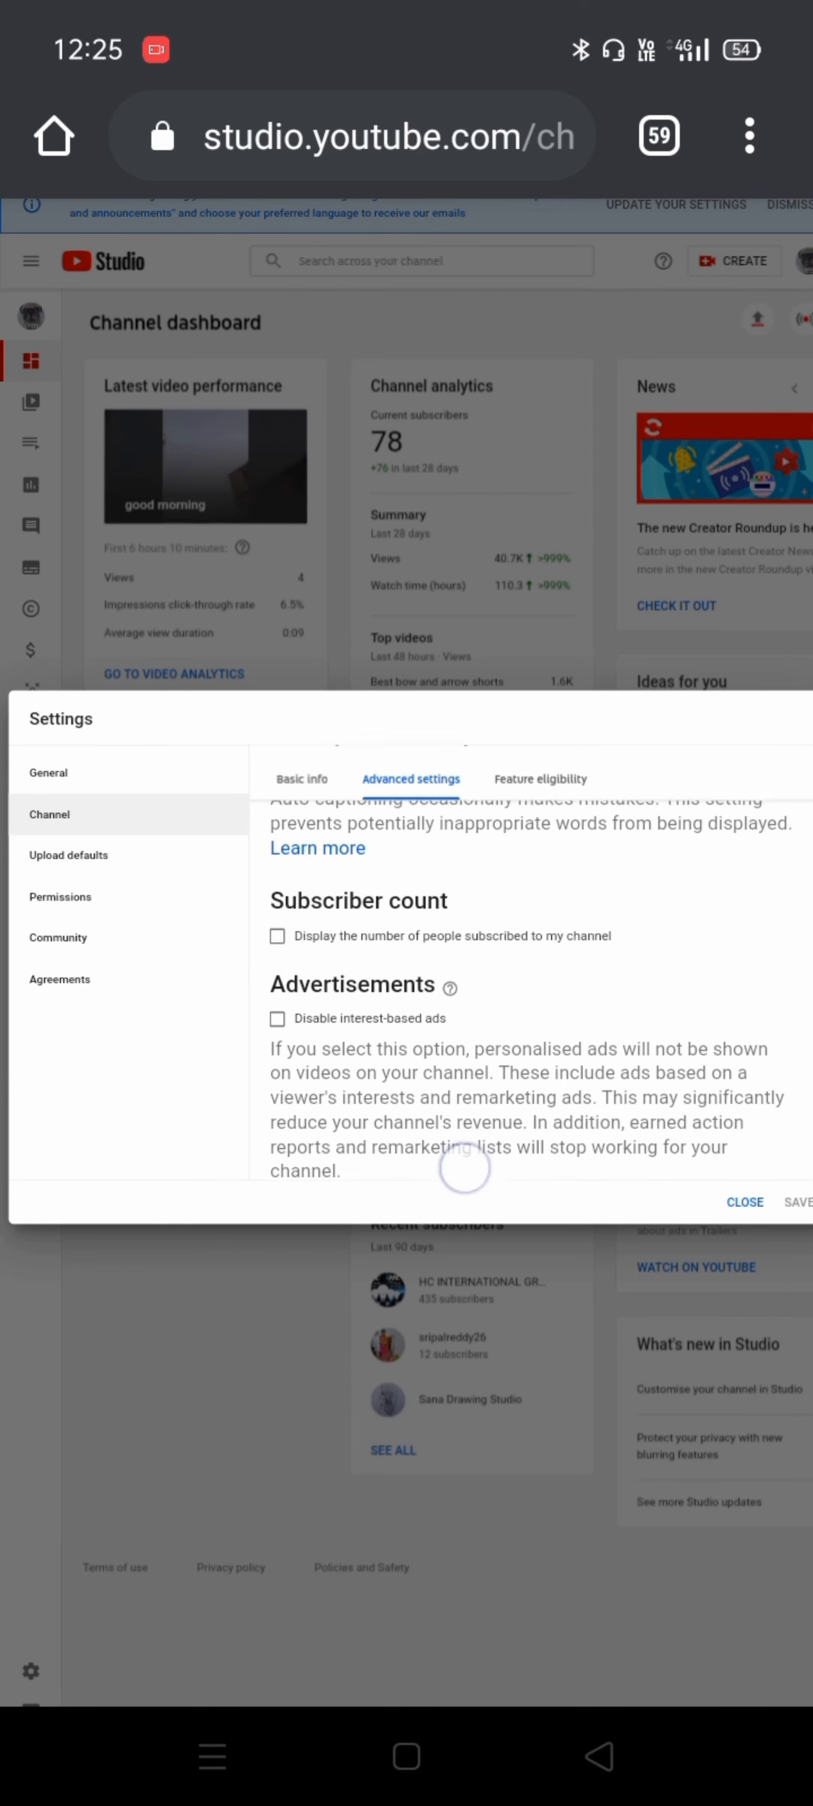